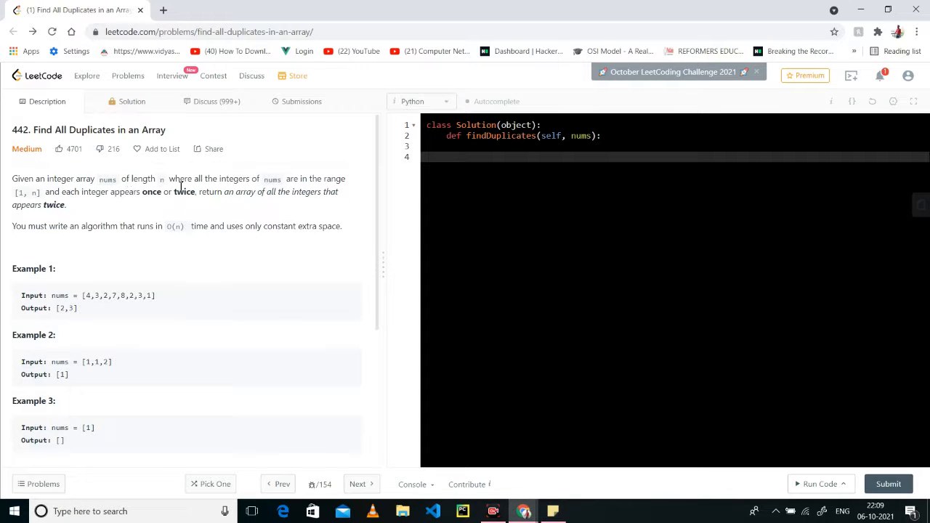
pyautogui.moveTo(294, 192)
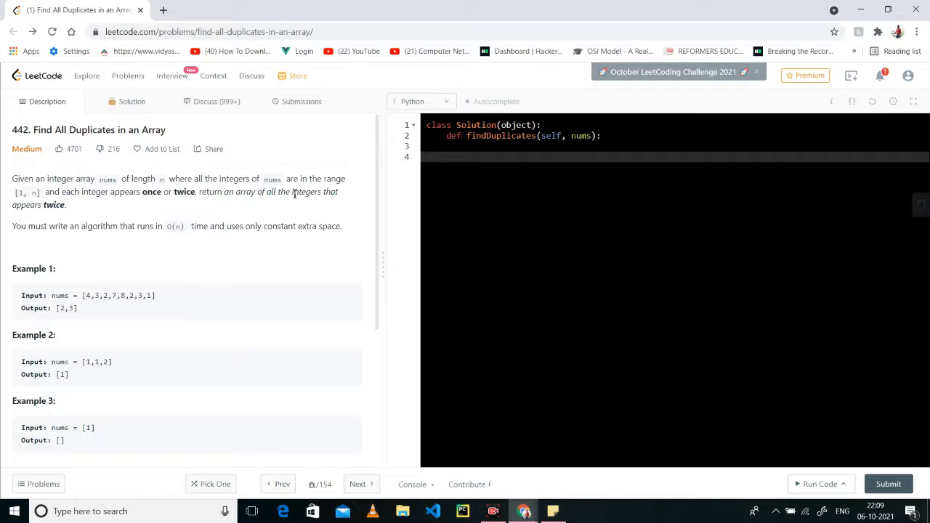
pyautogui.moveTo(337, 204)
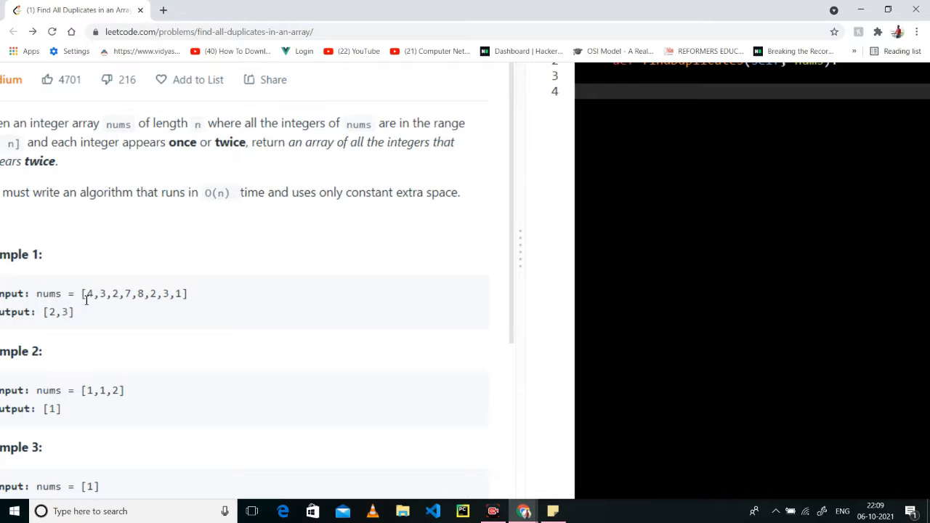
# View the problem's submission history listing two earlier Accepted Python submissions
pyautogui.moveTo(84, 293); pyautogui.dragTo(125, 293)
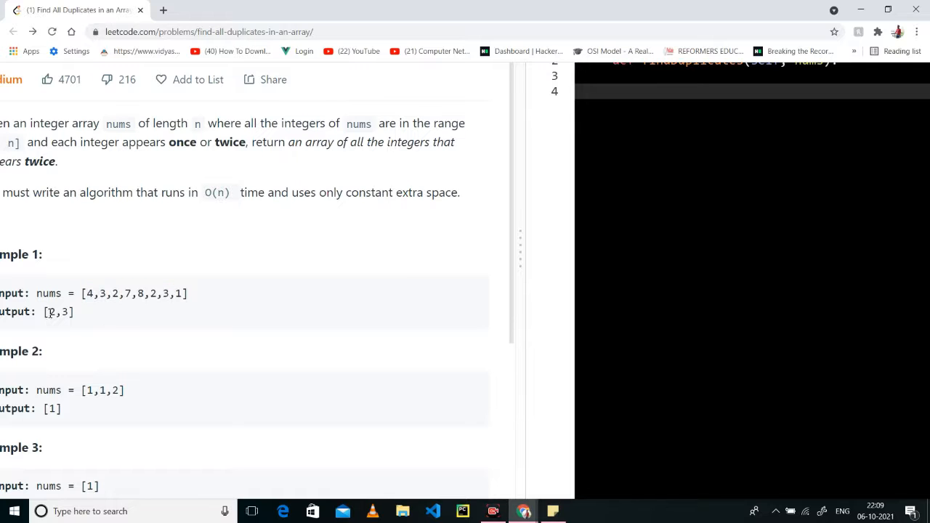
pyautogui.doubleClick(113, 294)
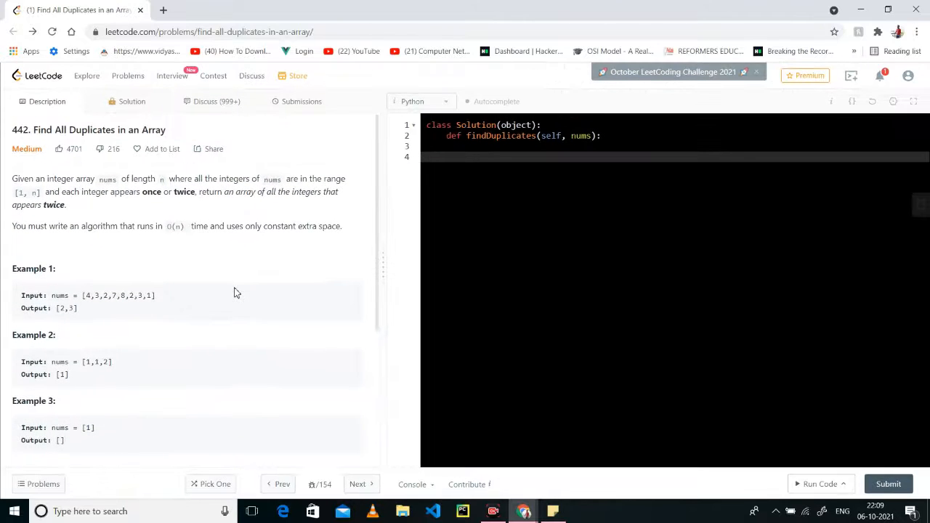
pyautogui.click(888, 483)
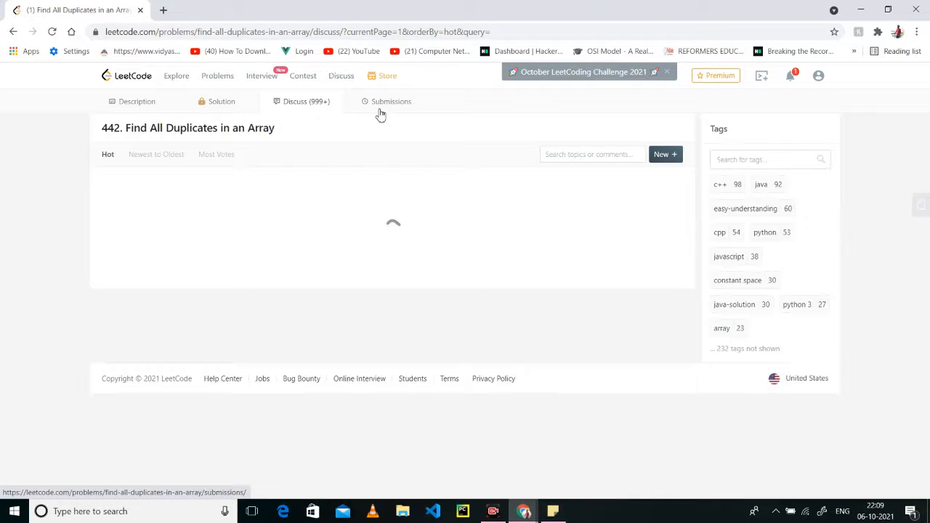
pyautogui.click(391, 101)
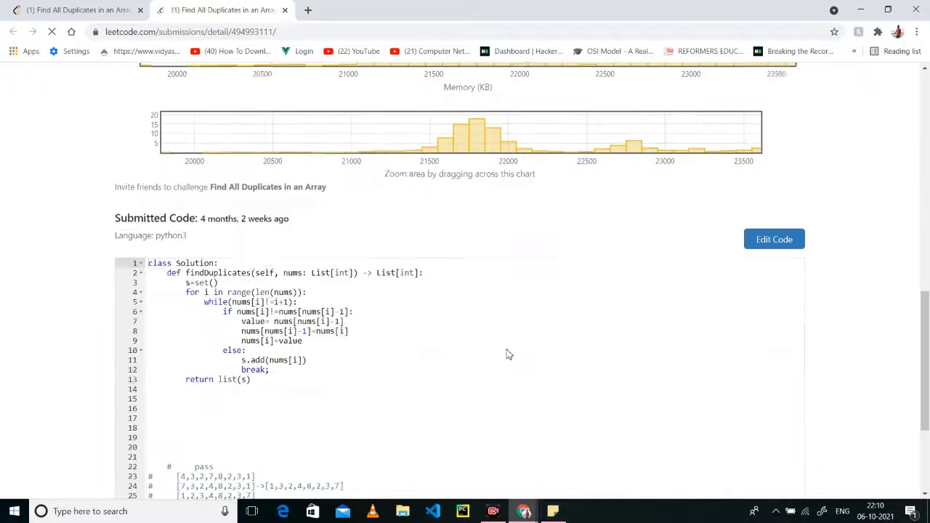
pyautogui.scroll(-3)
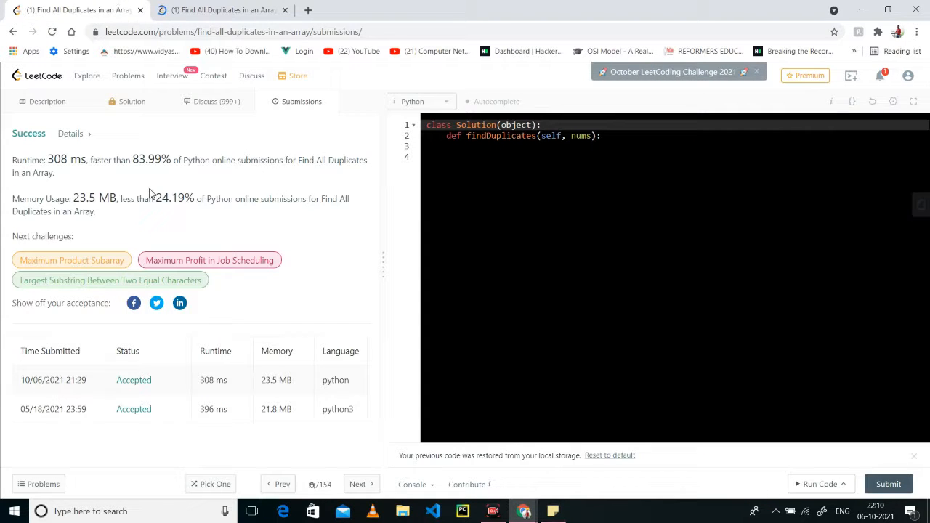
# Return to the Description and delete the old hand-drawn sticky note
pyautogui.click(47, 101)
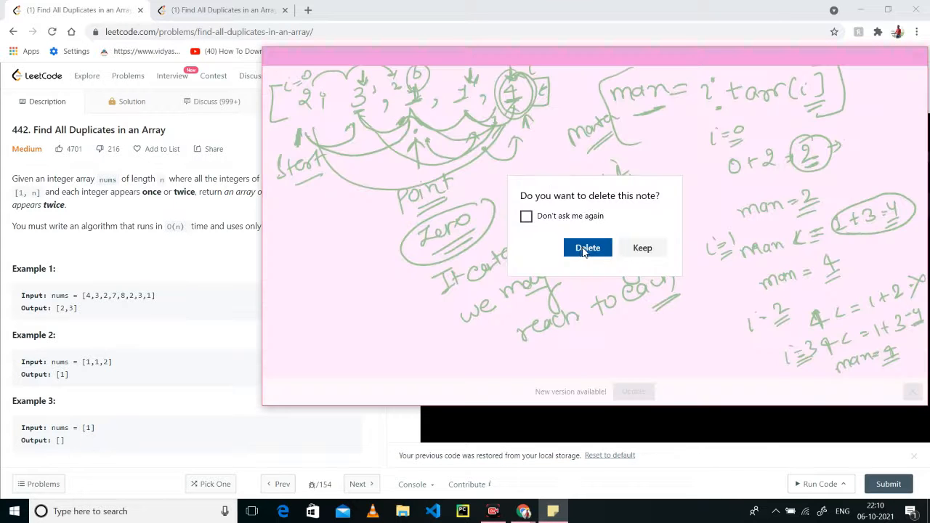
pyautogui.click(587, 247)
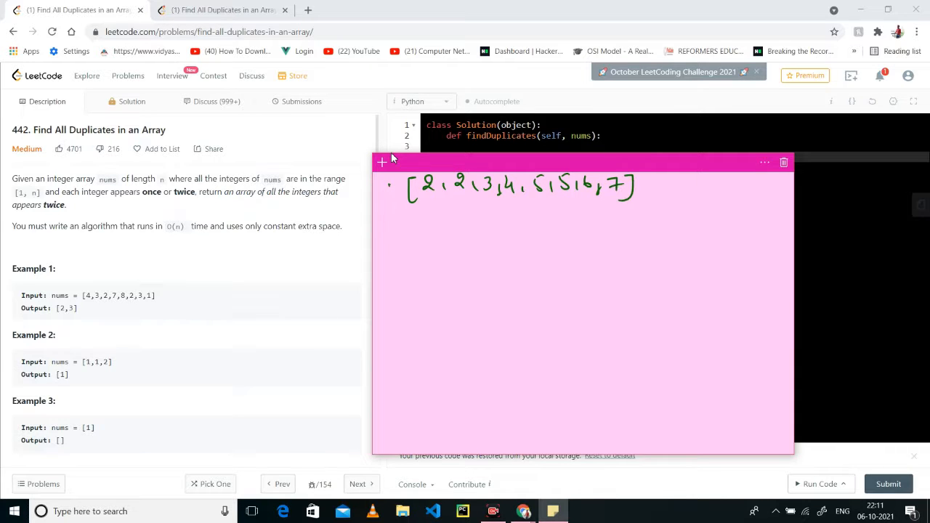
# Ink the dictionary-count walkthrough (d={}, loop, d[2]=1) ending with answer [2,5], then request note deletion
pyautogui.moveTo(404, 210); pyautogui.dragTo(462, 202)
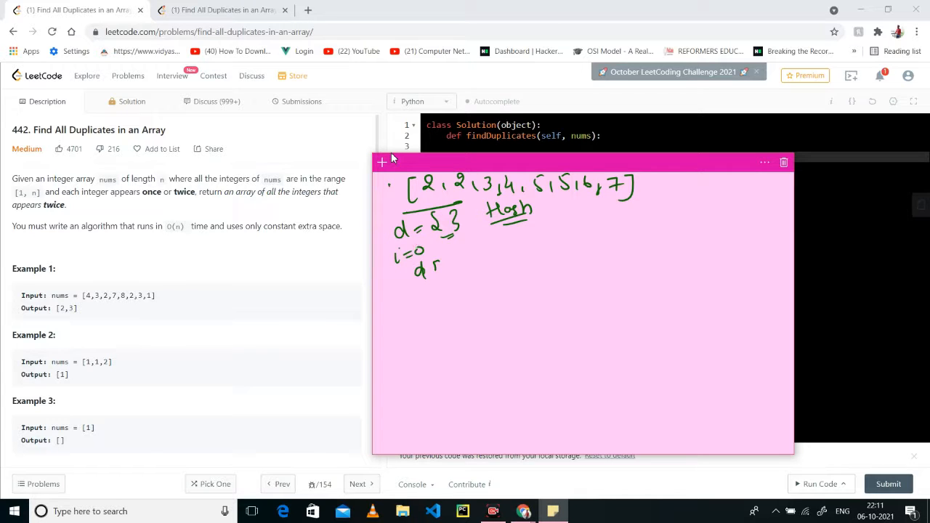
pyautogui.moveTo(451, 235); pyautogui.dragTo(545, 235)
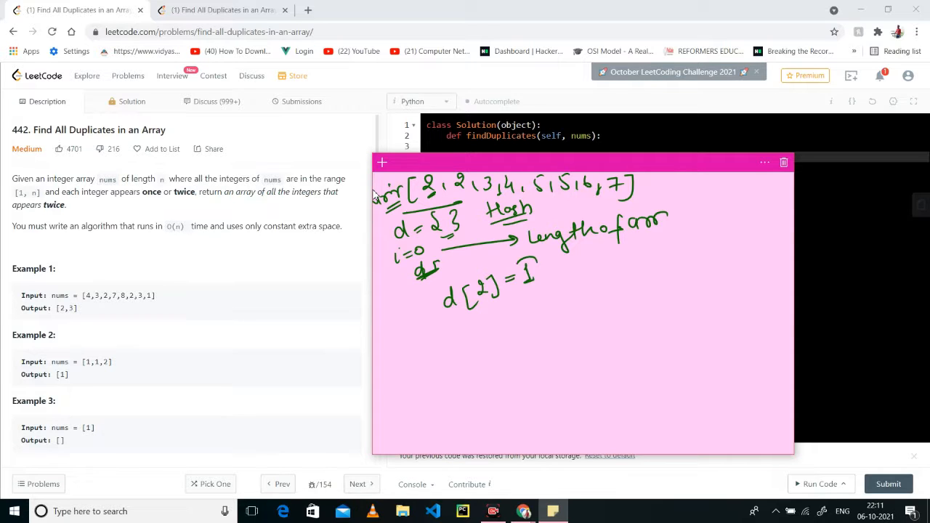
pyautogui.moveTo(512, 262); pyautogui.dragTo(541, 287)
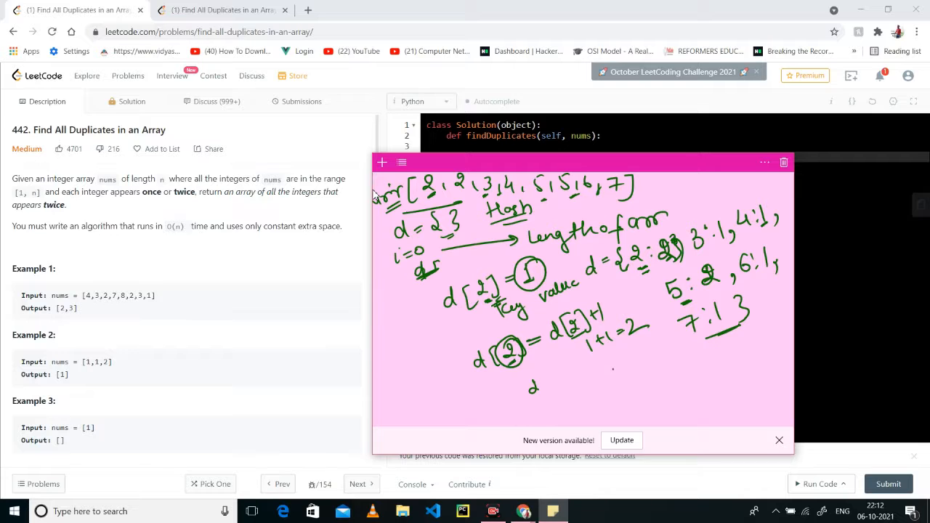
pyautogui.moveTo(647, 232); pyautogui.dragTo(685, 268)
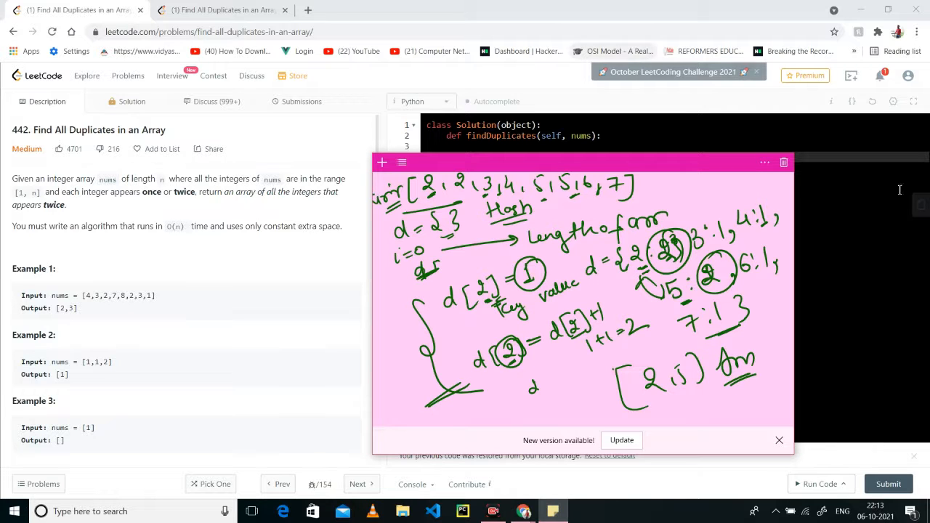
pyautogui.click(784, 162)
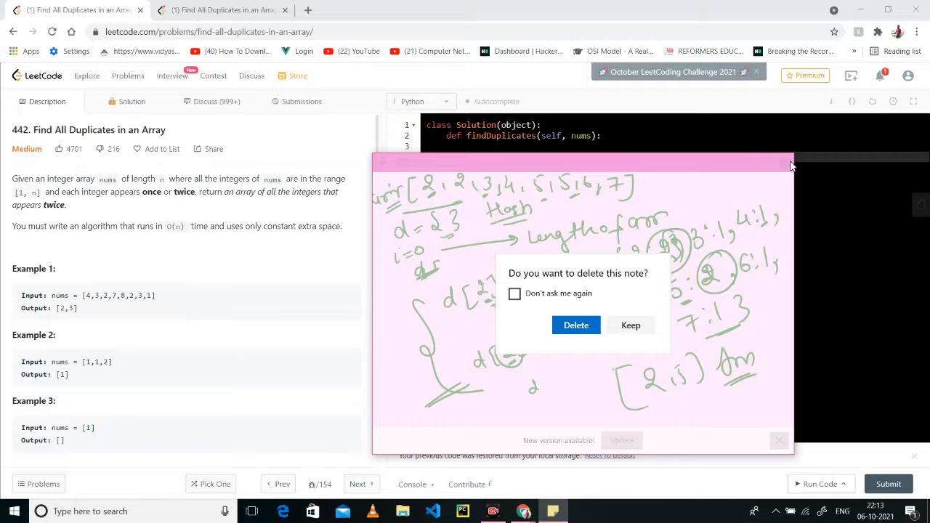
# Write the counting loop: d={} then d[i]+=1 if present else d[i]=1
pyautogui.click(576, 326)
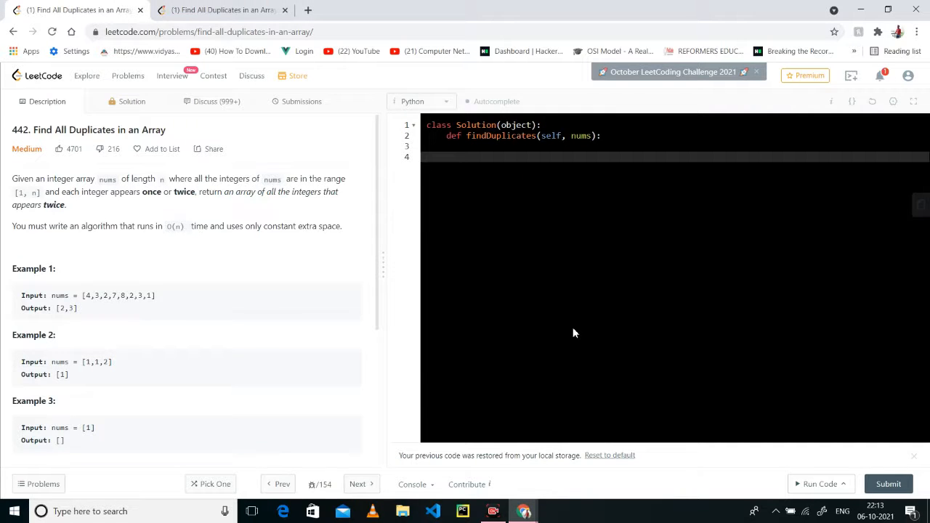
pyautogui.write('d')
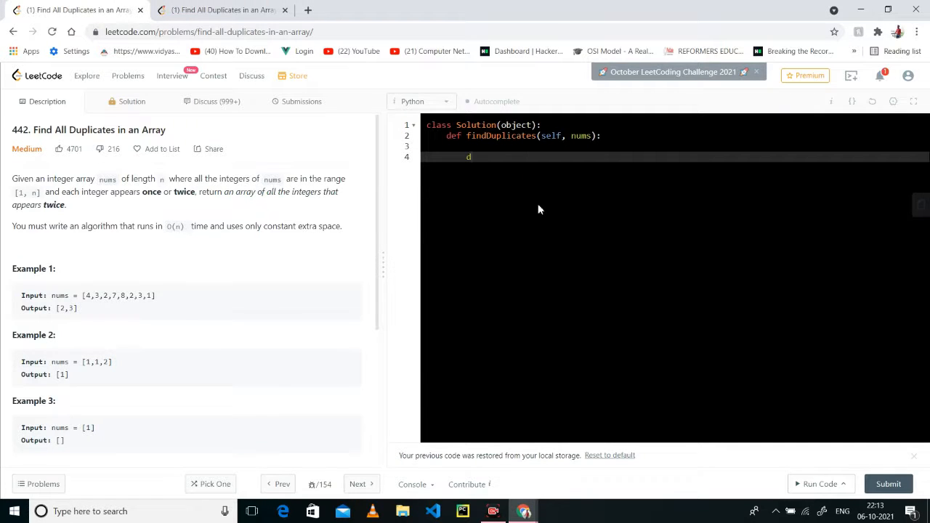
pyautogui.press('Backspace')
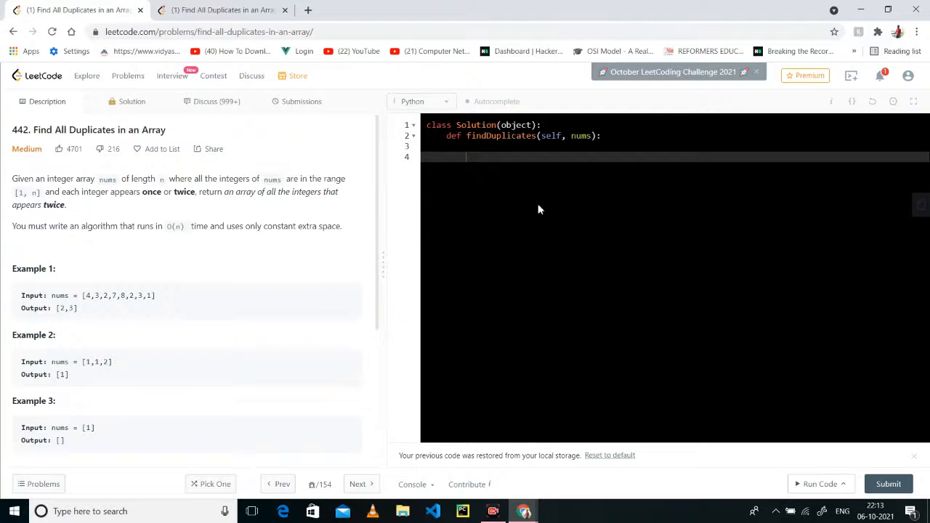
pyautogui.write('d=')
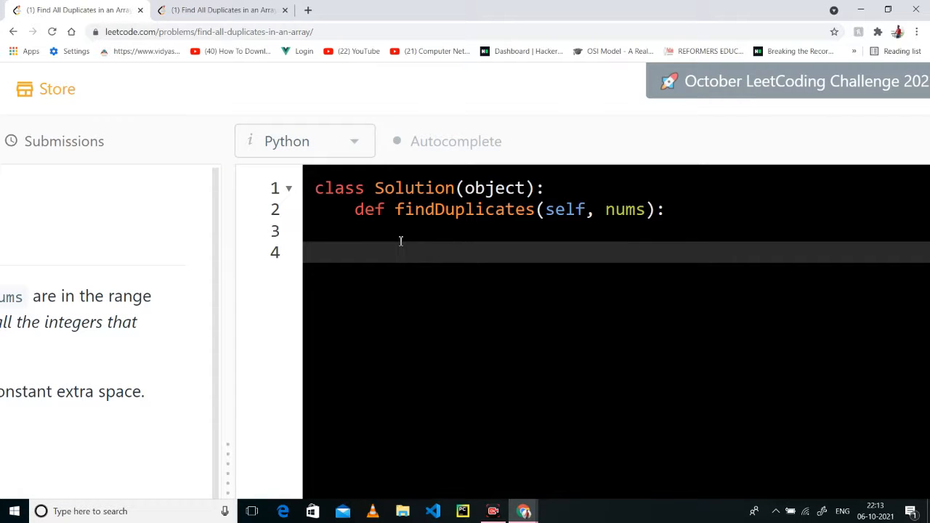
pyautogui.write('d={}')
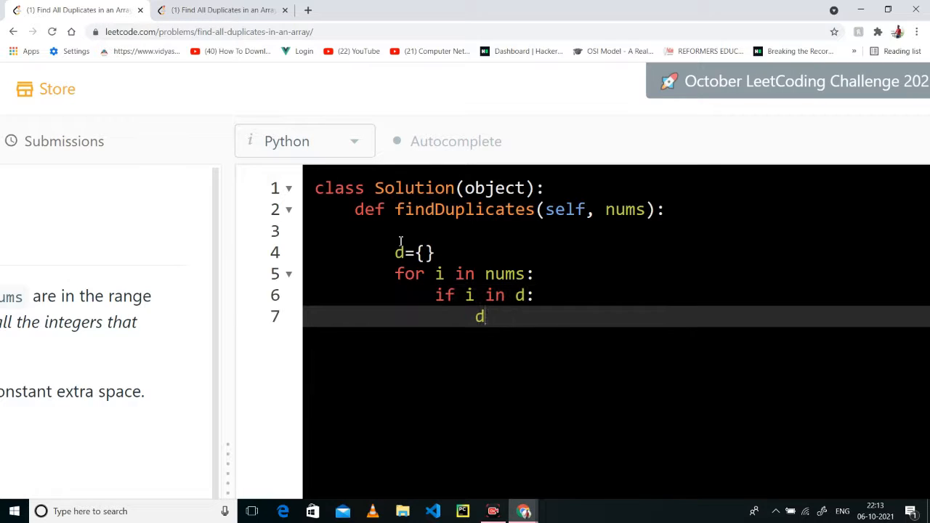
pyautogui.write('[i]+=1')
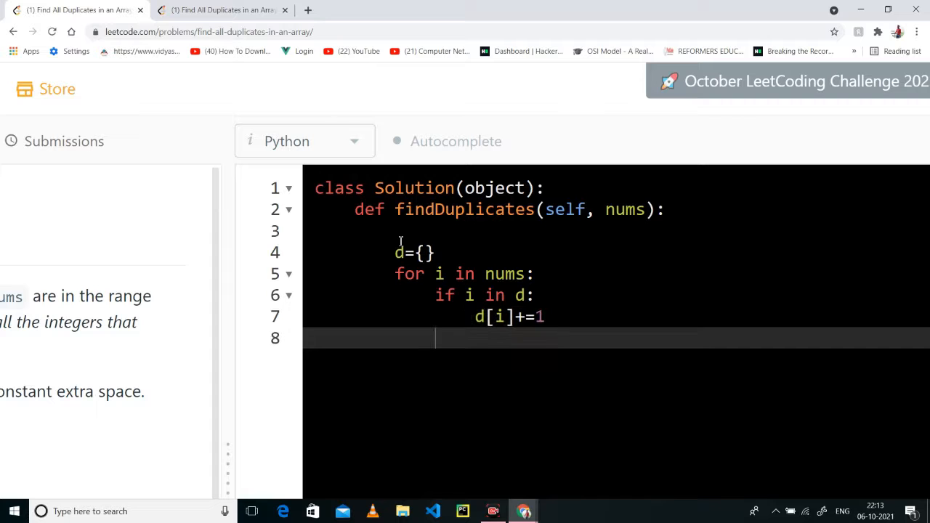
pyautogui.write('else:')
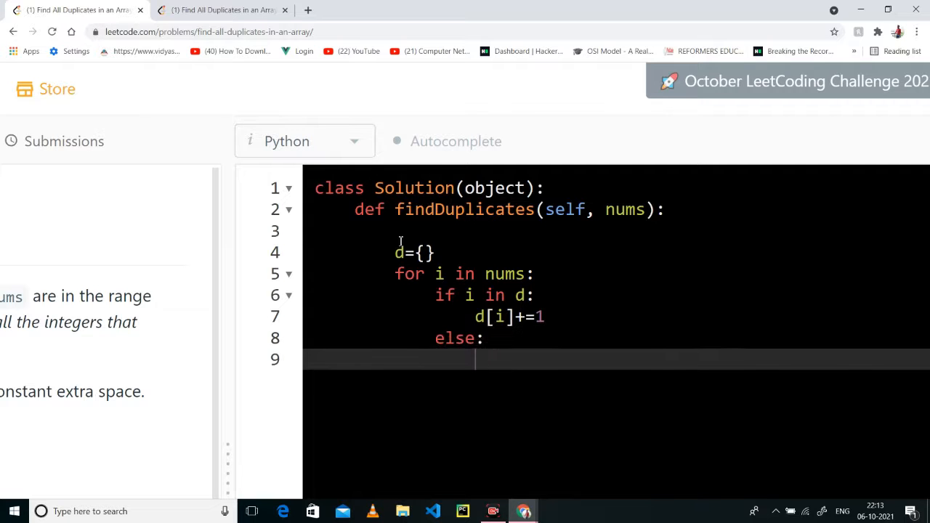
pyautogui.write('d[i]=1')
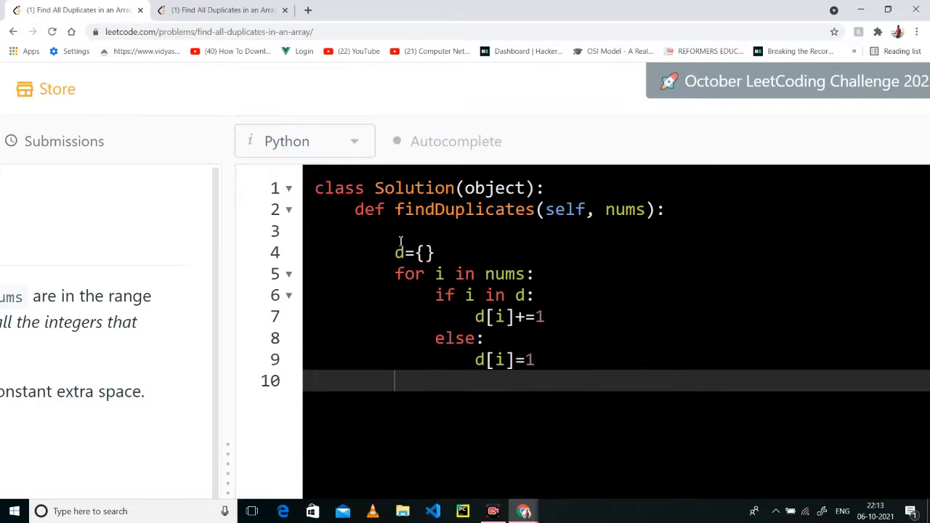
# Add the second loop appending when d[i]==2, return l, and initialise l=[]
pyautogui.write('for i in d.k')
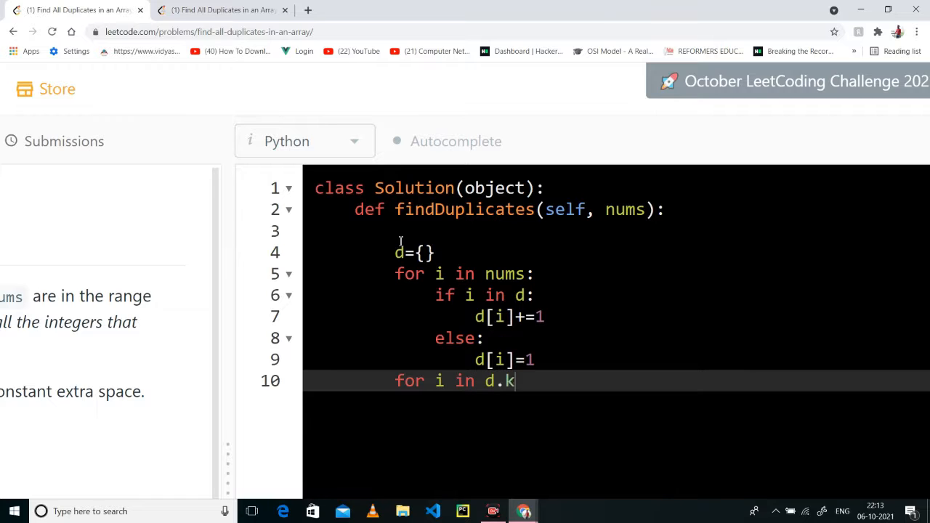
pyautogui.write('ey()')
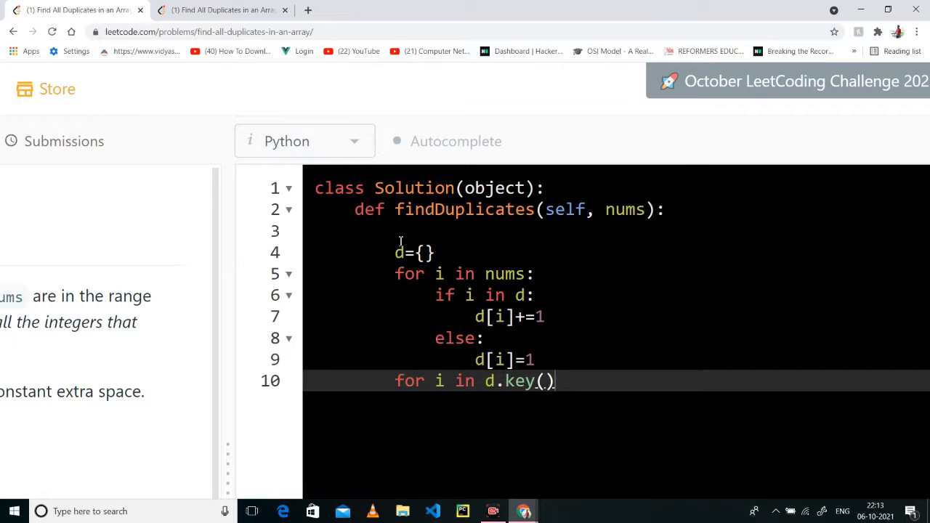
pyautogui.write(':')
pyautogui.write('if d[i')
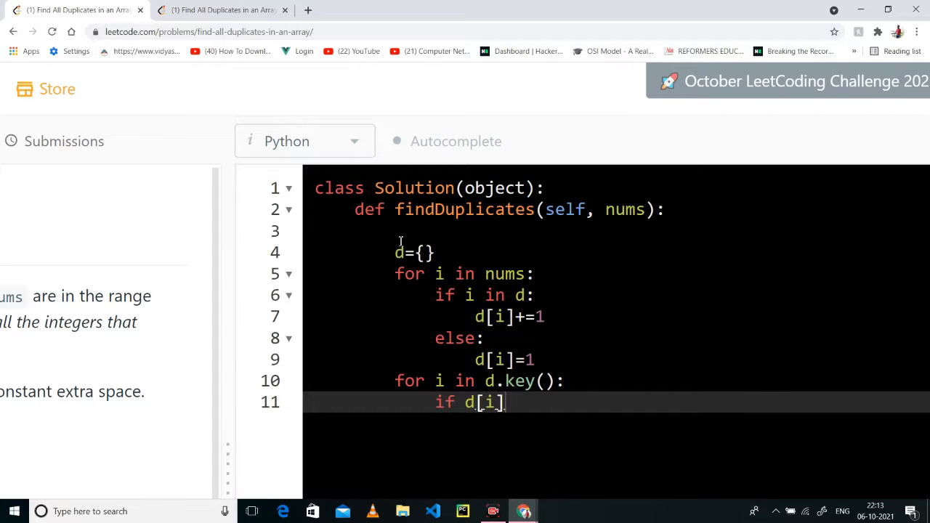
pyautogui.write('==2:')
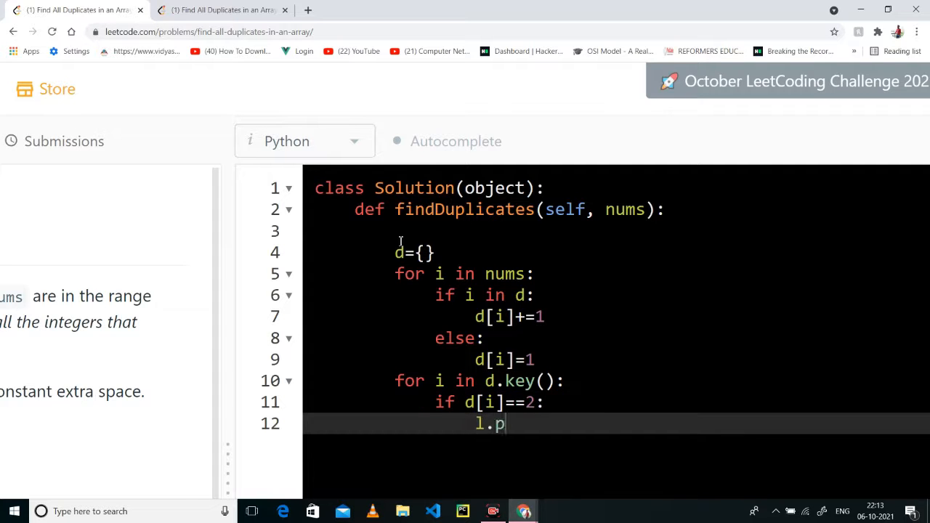
pyautogui.write('append')
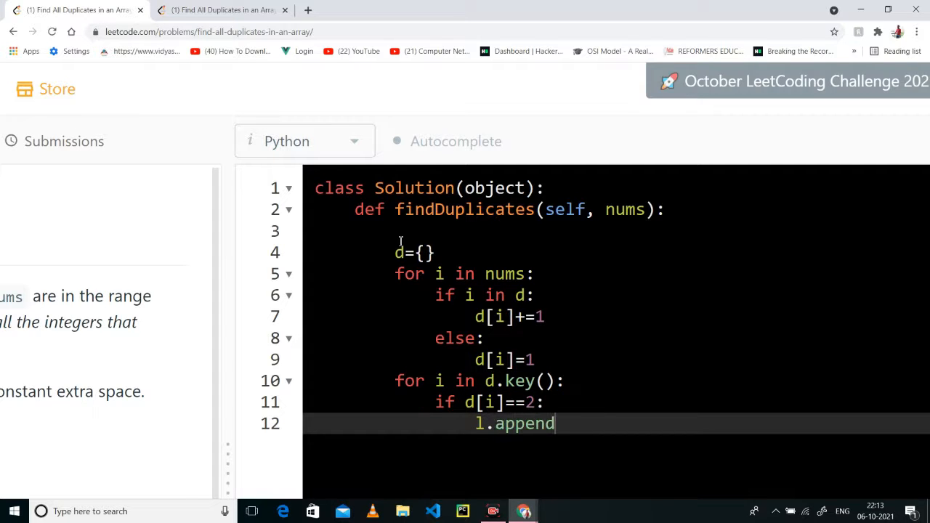
pyautogui.write('(d[i])')
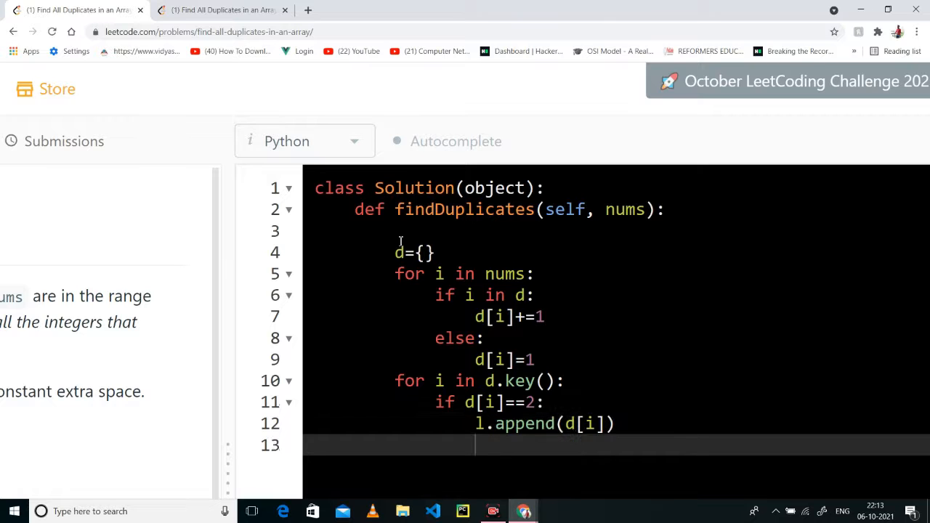
pyautogui.write('return')
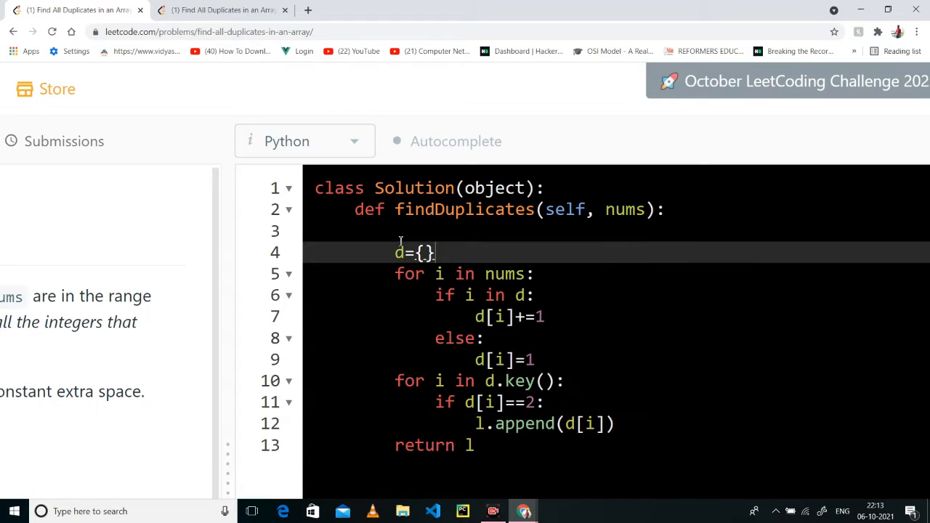
pyautogui.write('l=[]')
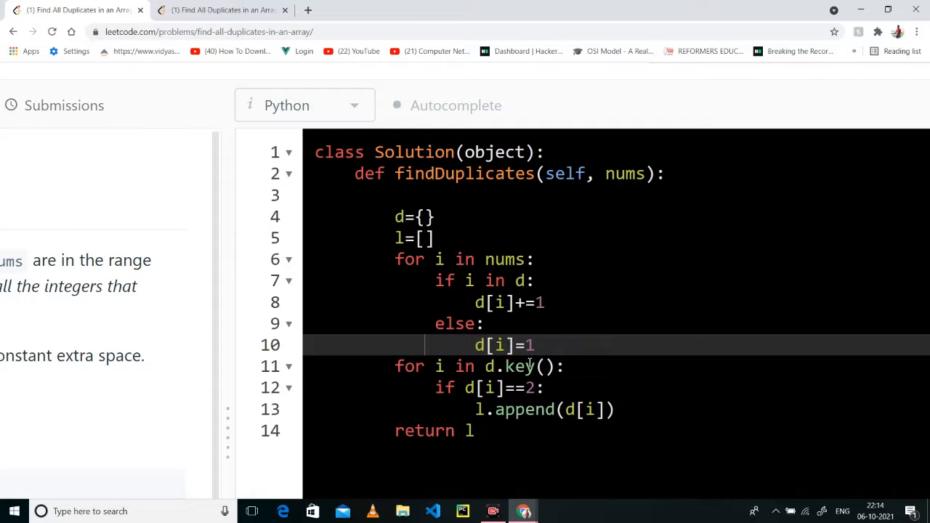
# Run the example test, fix l.append(d[i]) to l.append(i), and rerun to get Accepted output [2,3]
pyautogui.scroll(-3)
pyautogui.write('s')
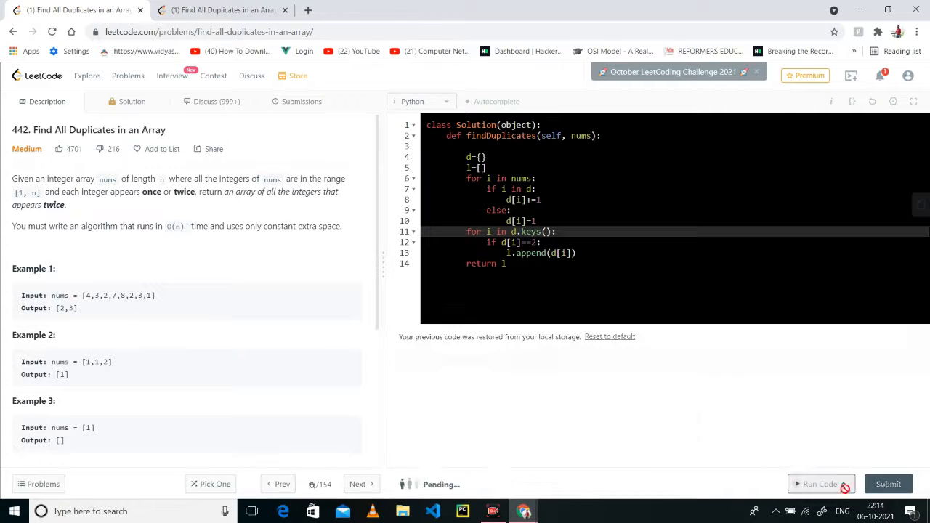
pyautogui.click(820, 484)
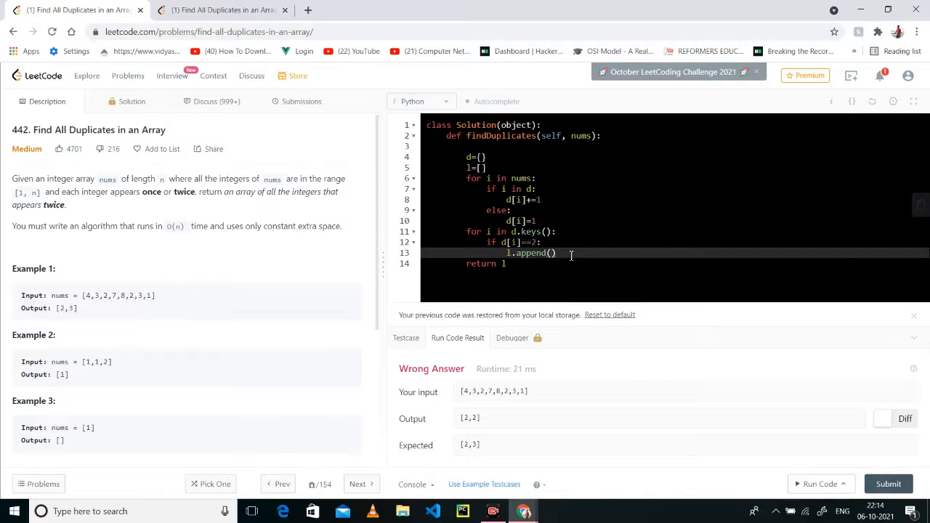
pyautogui.write('i')
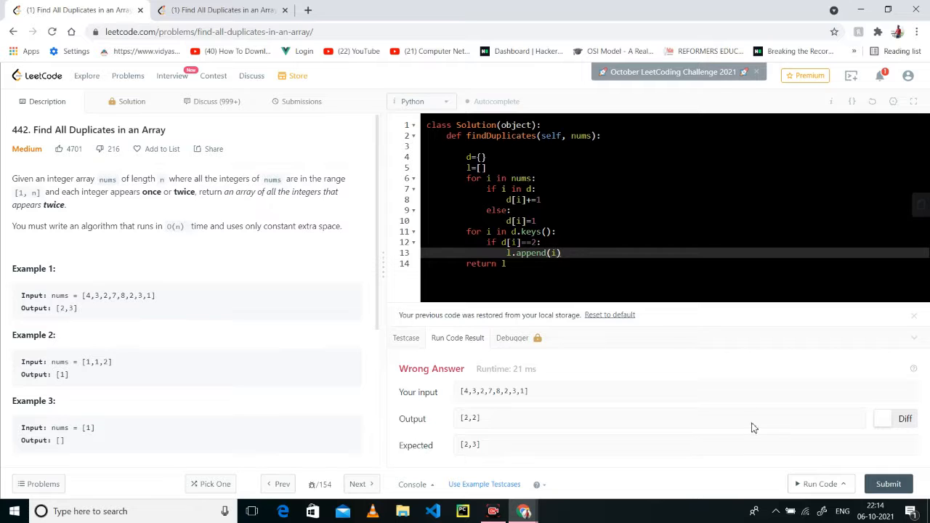
pyautogui.click(820, 482)
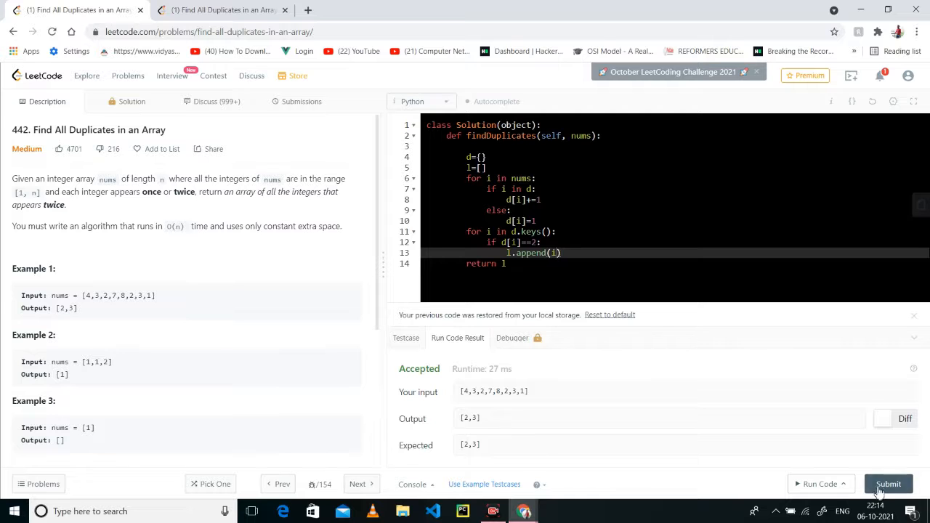
# Submit the solution, review the 308 ms Success result, and return to the Description
pyautogui.click(889, 484)
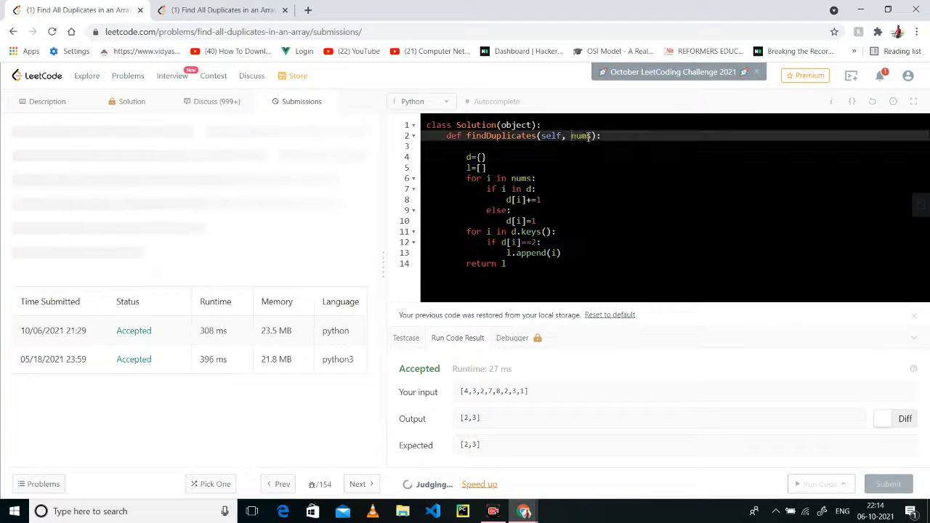
pyautogui.click(888, 483)
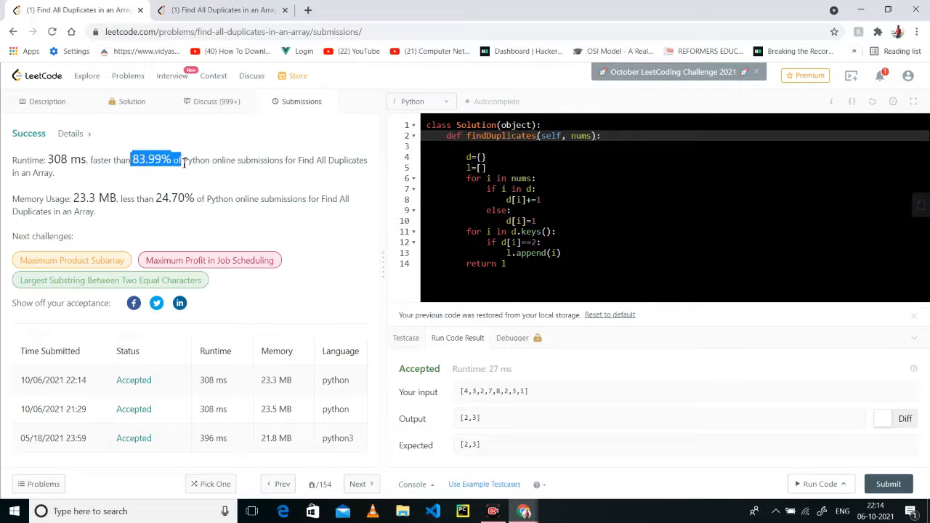
pyautogui.click(47, 101)
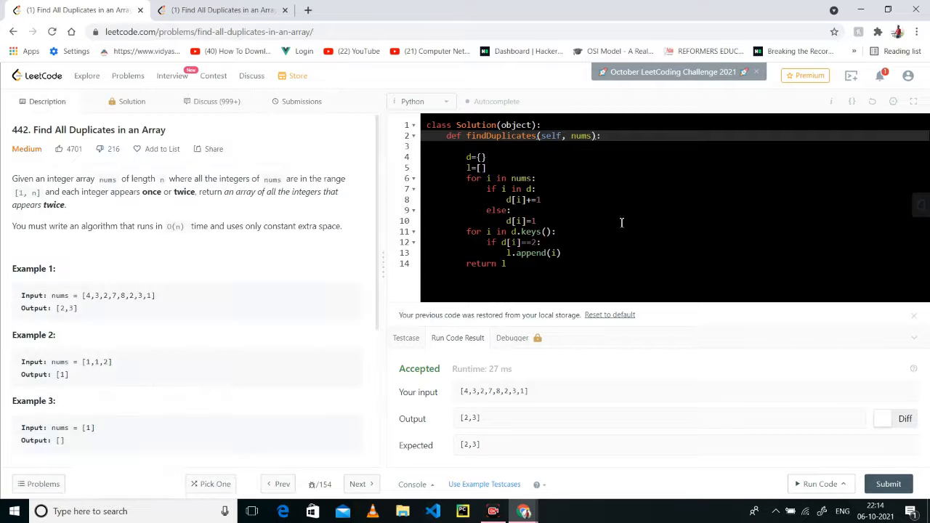